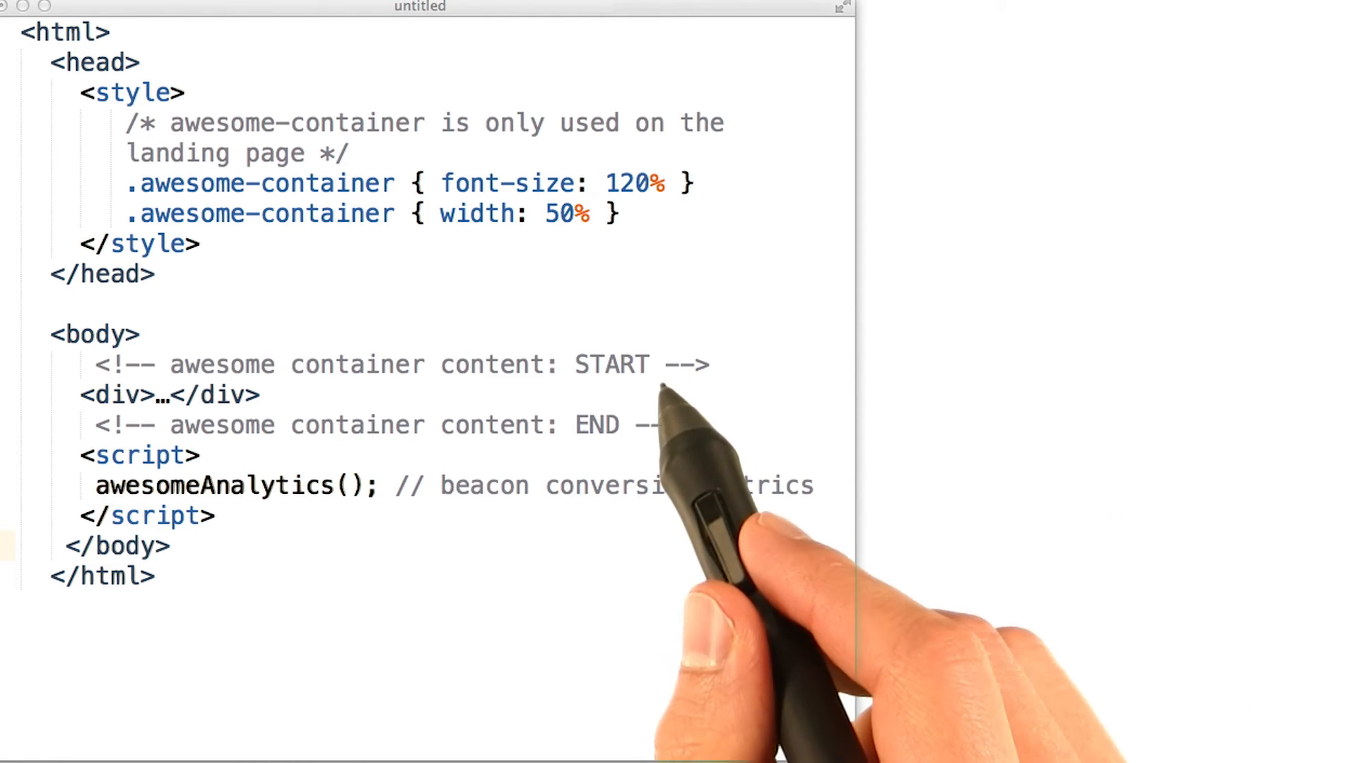
pyautogui.moveTo(645, 754)
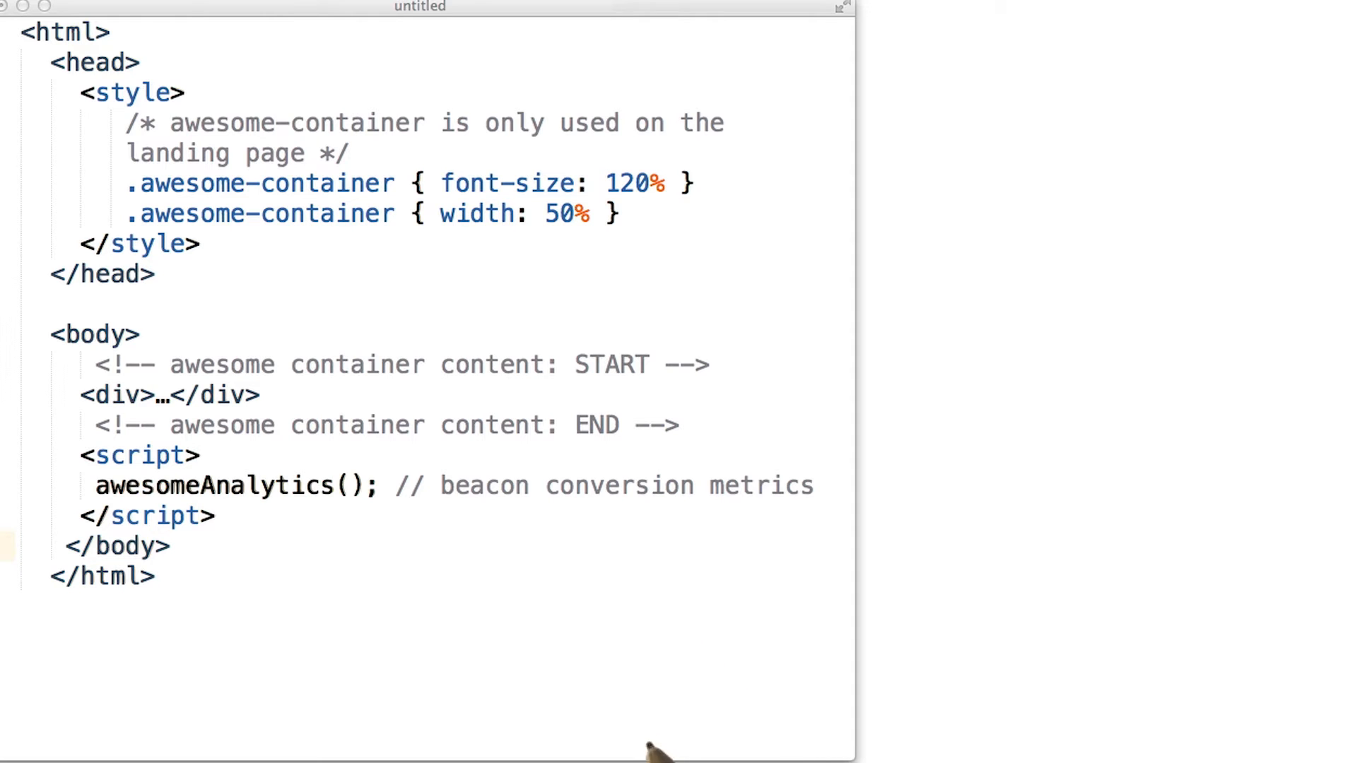
pyautogui.moveTo(557, 640)
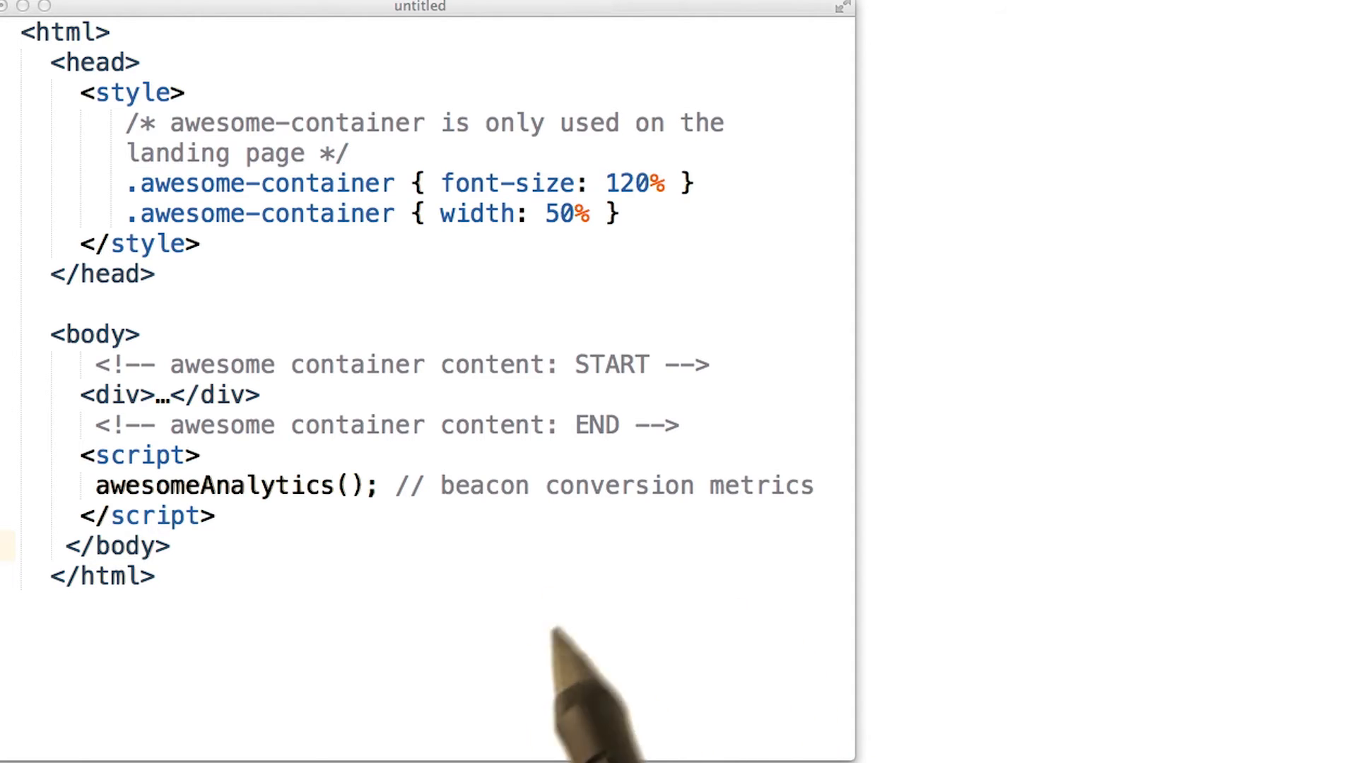